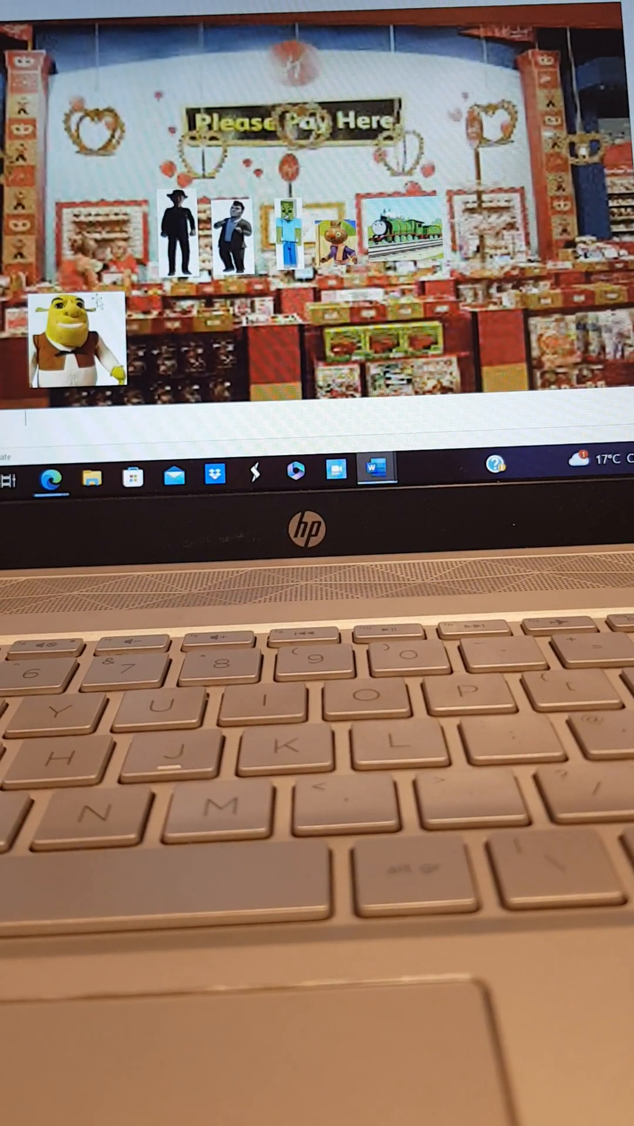
- Select the Shrek cut-out for replacement, then bring up the man cut-out's picture actions
{"action": "left_click", "coordinate": [75, 352]}
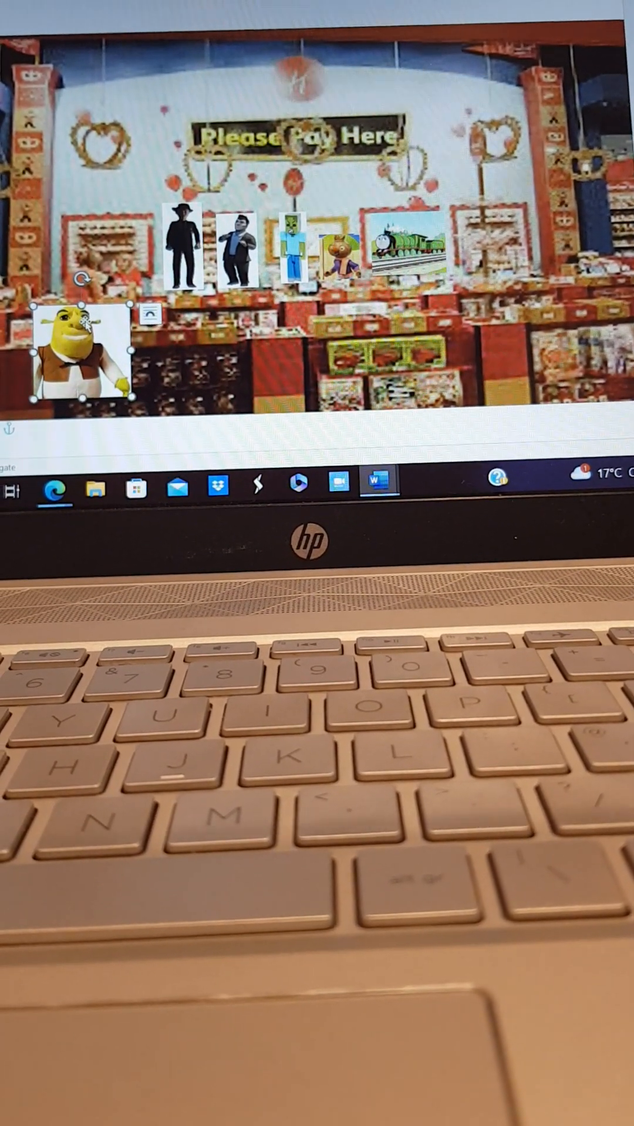
{"action": "right_click", "coordinate": [79, 359]}
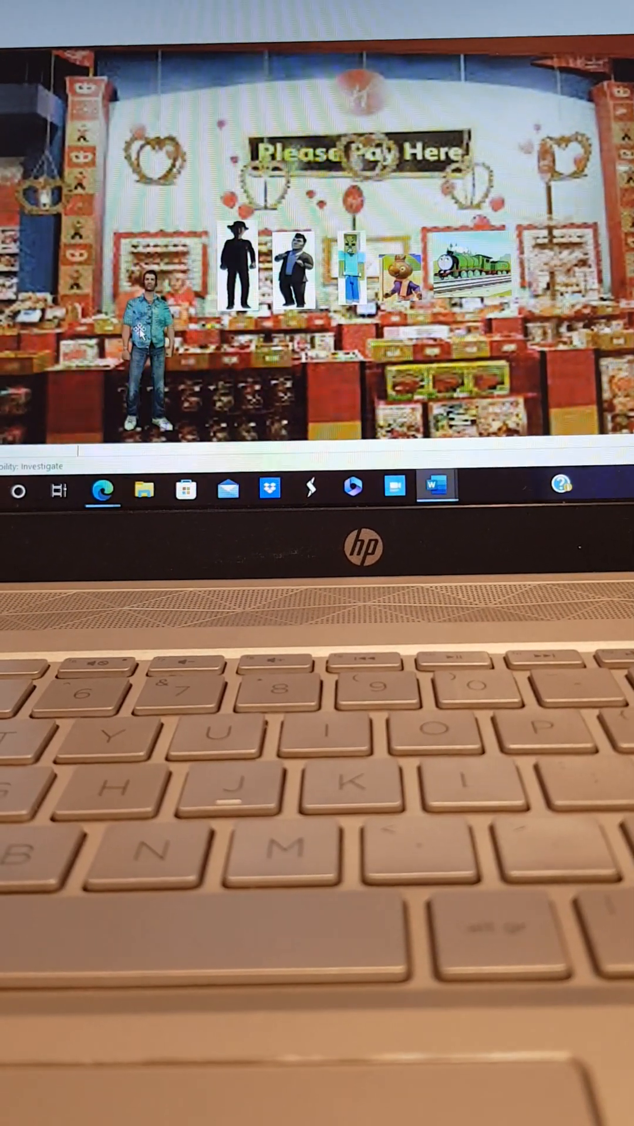
{"action": "right_click", "coordinate": [151, 331]}
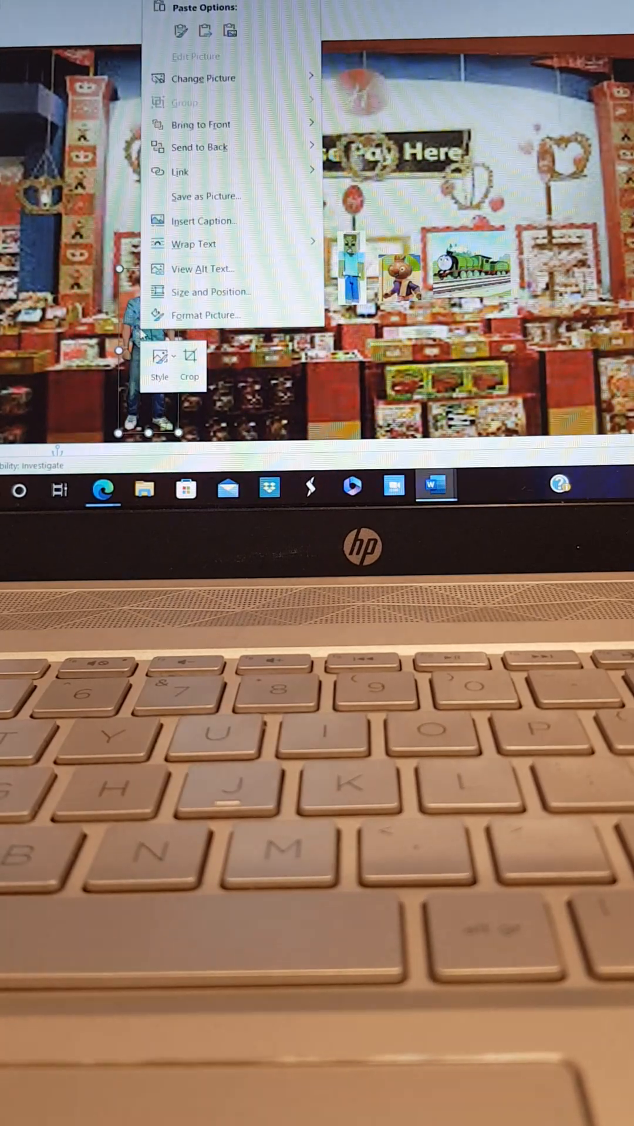